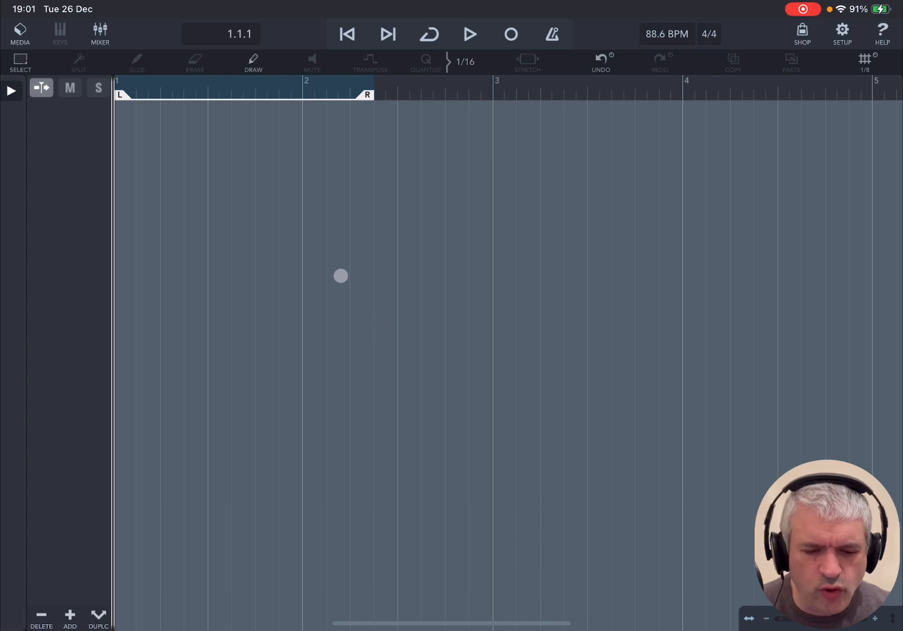
mouse_move(176, 362)
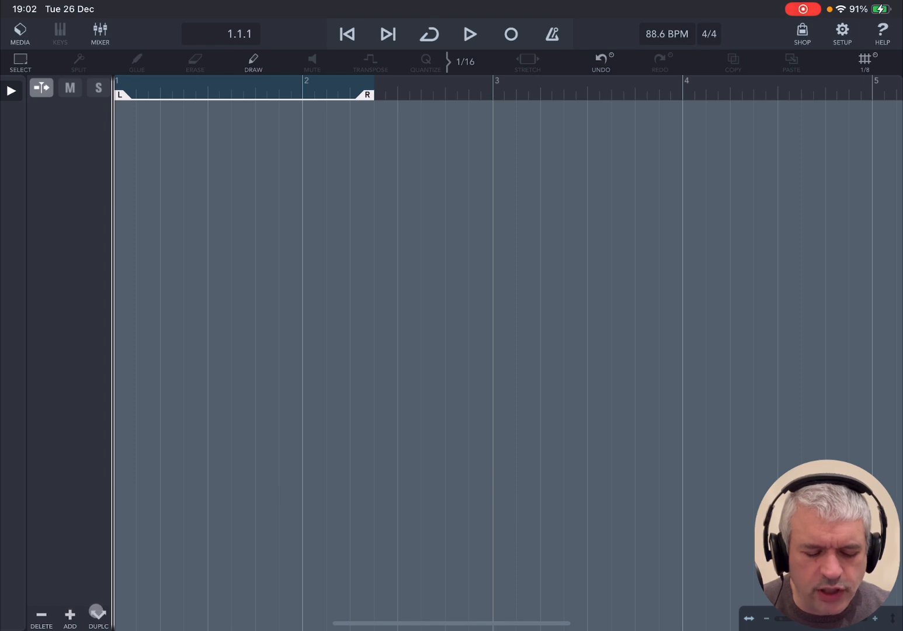
Step: Show the new-track type choices (Audio, MIDI, Group) for the empty project
click(70, 616)
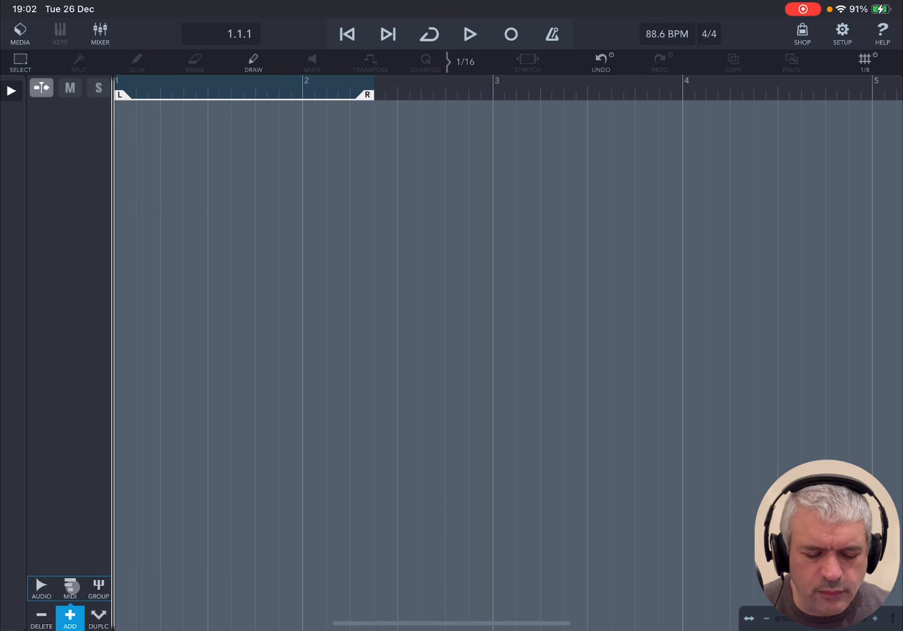
Step: Add audio Track 1 and an Acoustic Piano instrument track
click(70, 617)
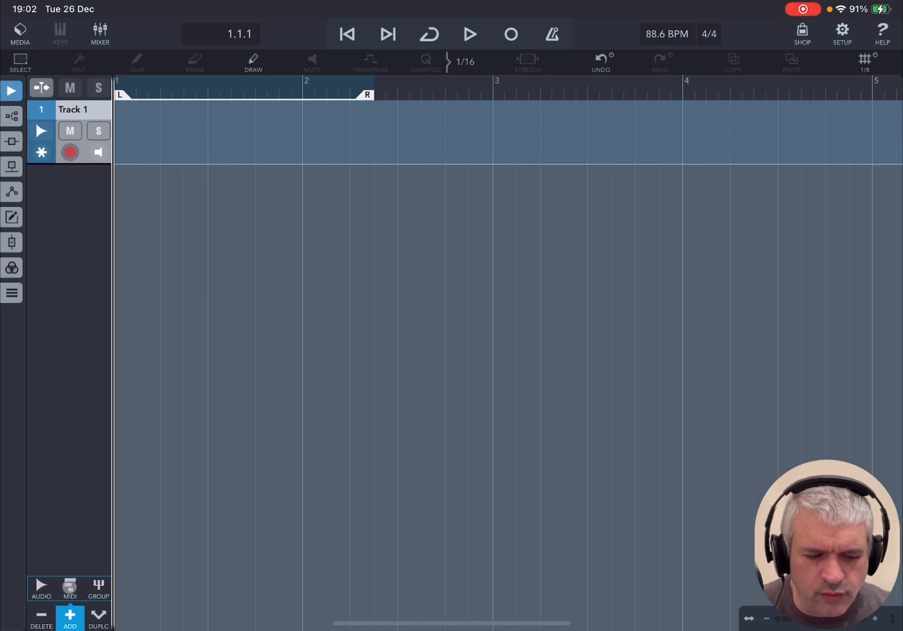
click(70, 616)
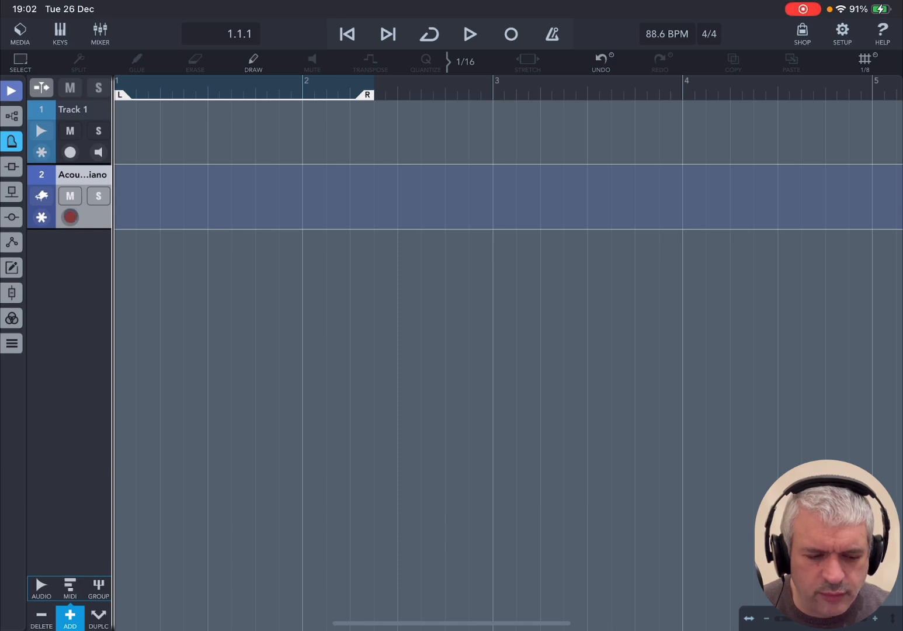
click(84, 131)
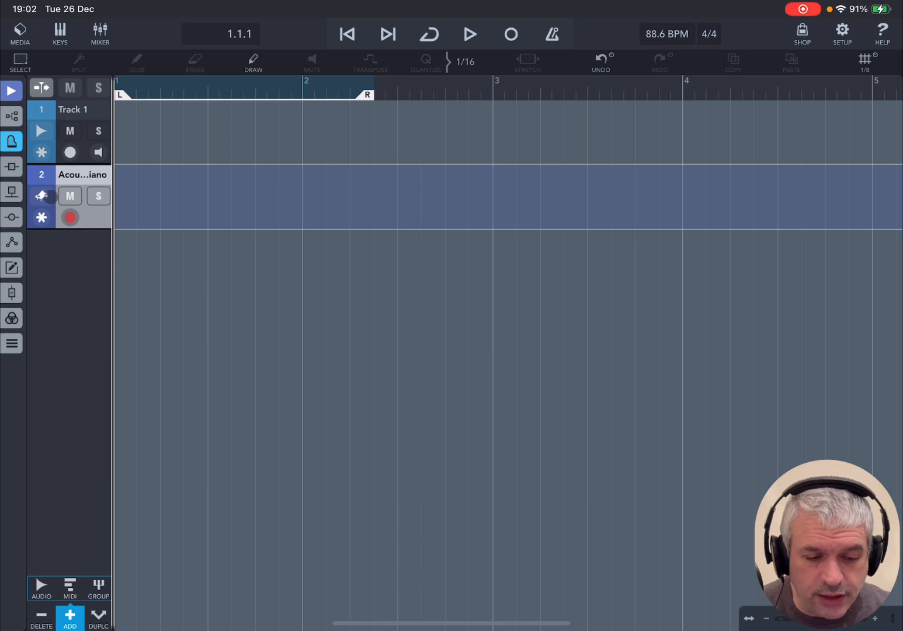
click(70, 131)
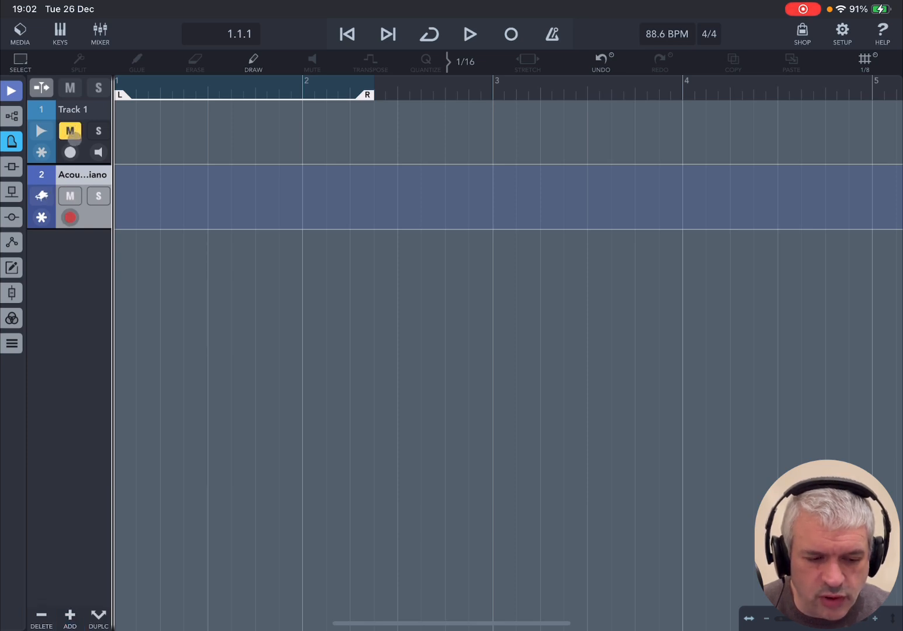
click(70, 131)
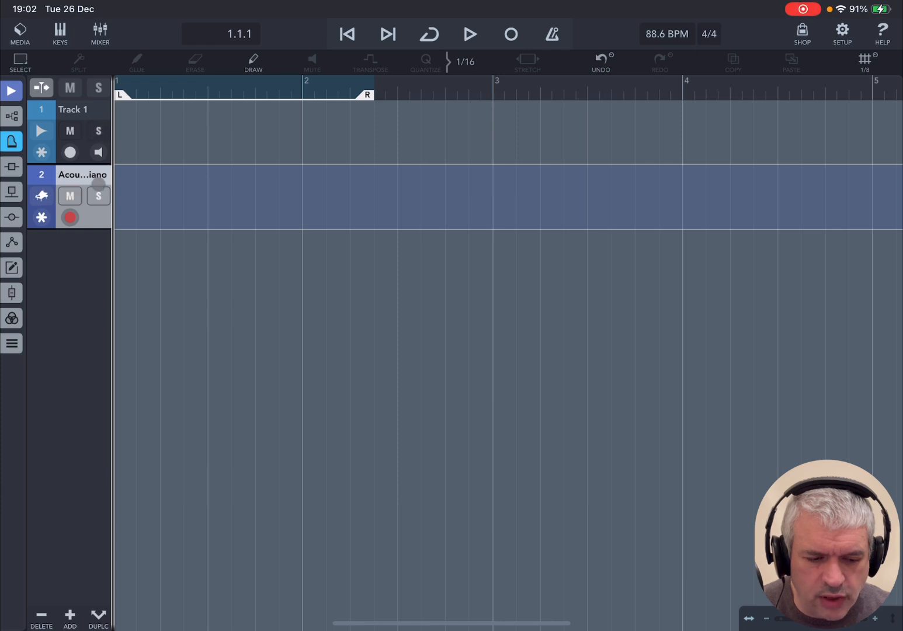
click(70, 152)
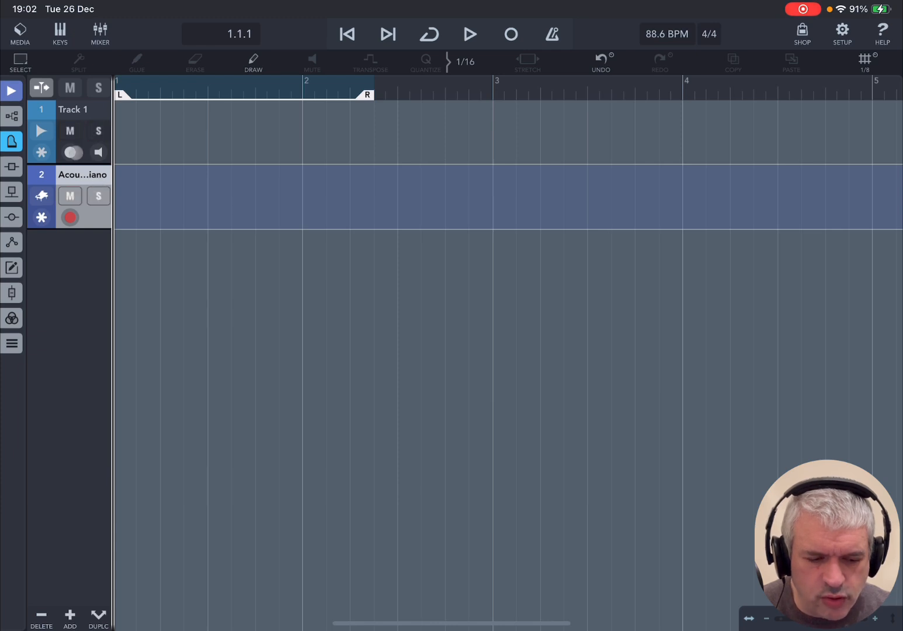
click(70, 152)
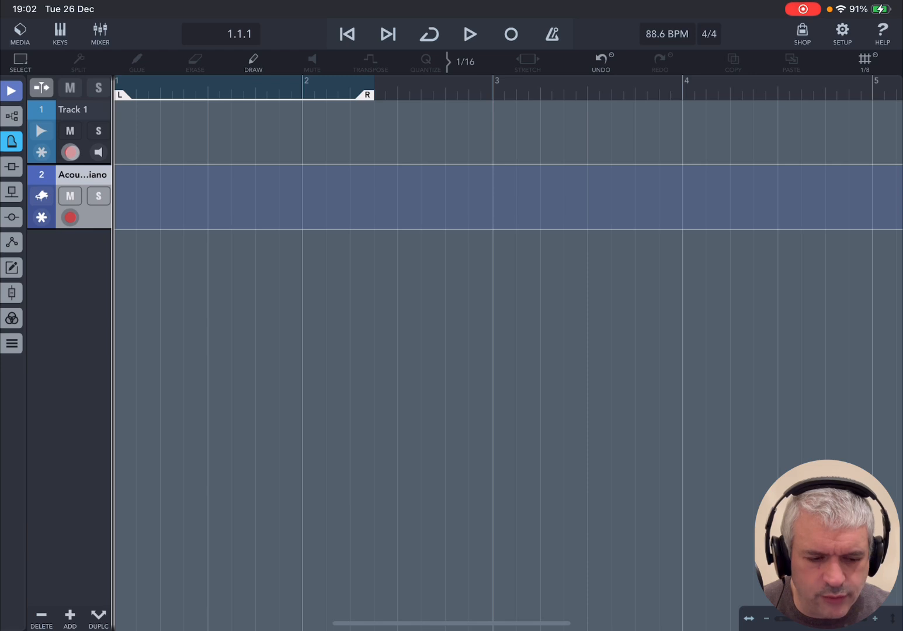
click(70, 152)
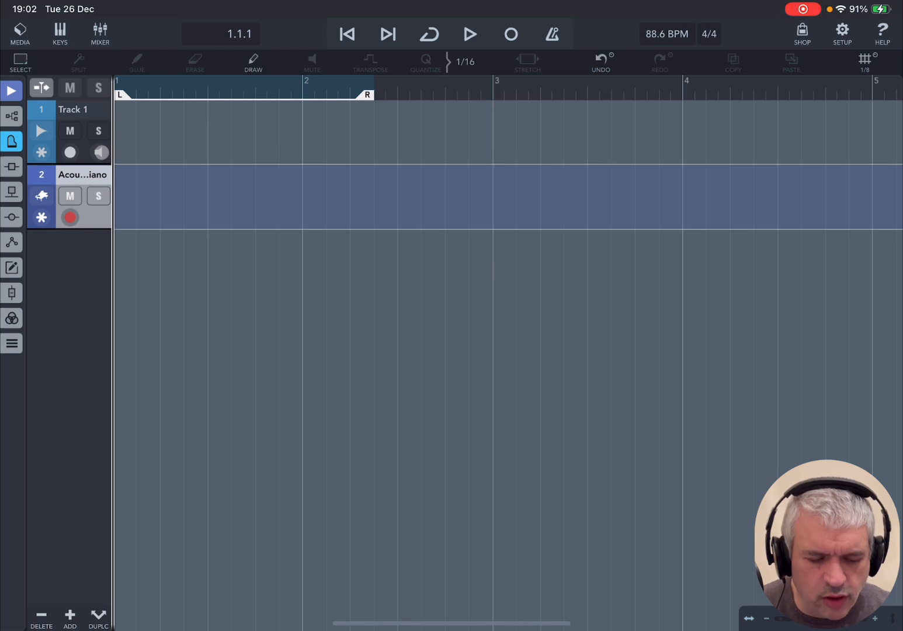
click(101, 152)
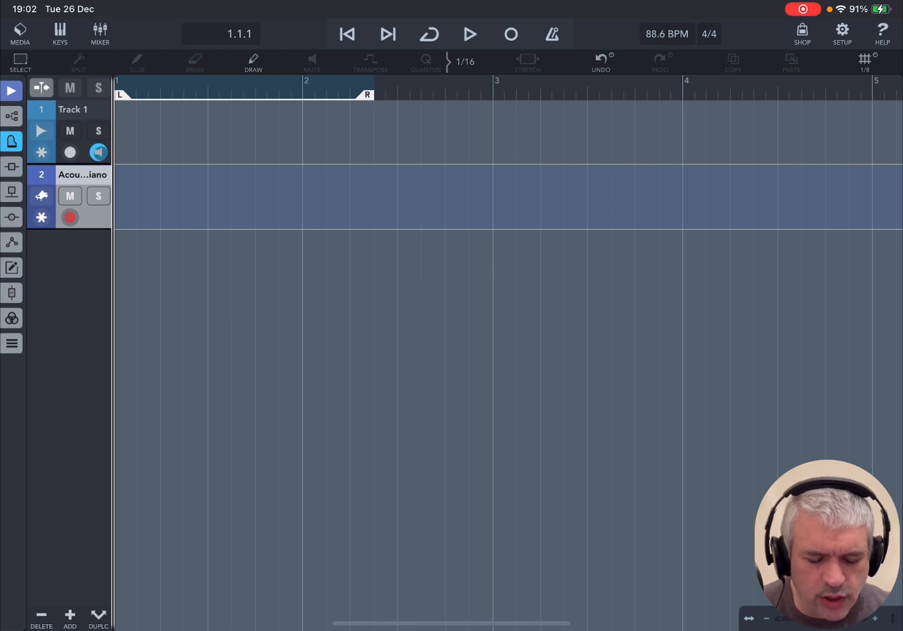
click(98, 152)
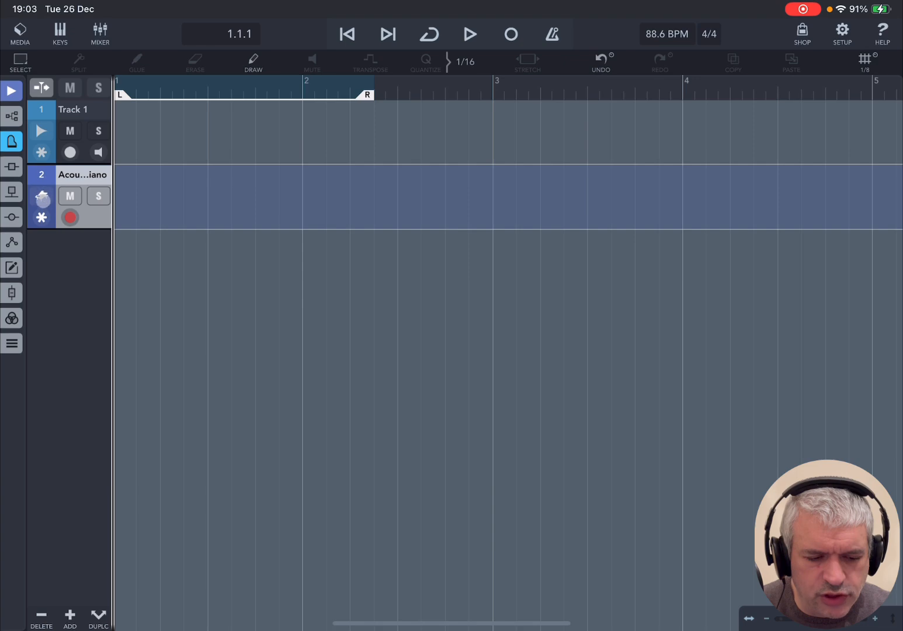
Step: Check the Acoustic Piano sound panel, then delete that track, leaving only Track 1
click(41, 198)
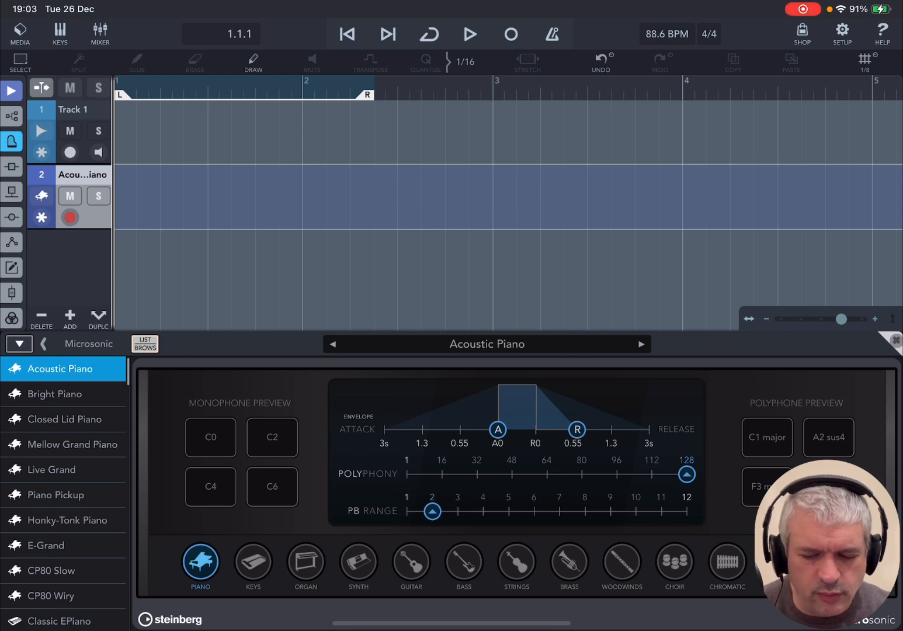
click(892, 339)
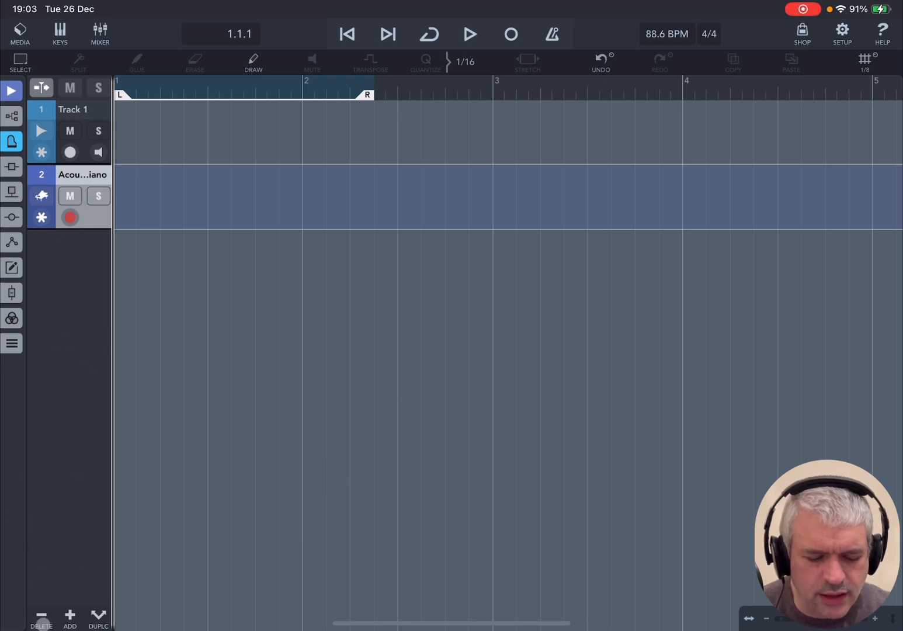
click(41, 619)
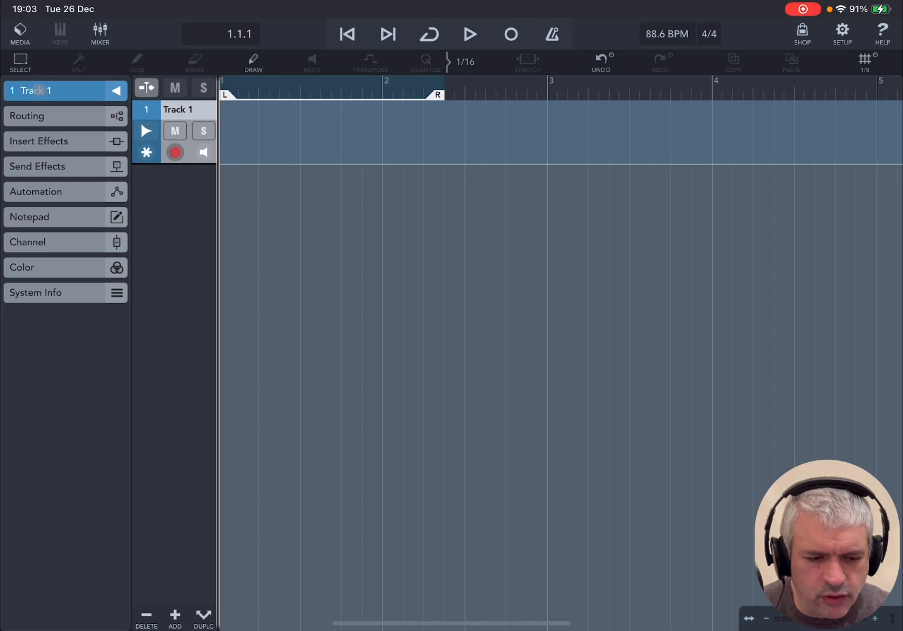
Step: Rename Track 1 to 'Audio 1'
double_click(178, 109)
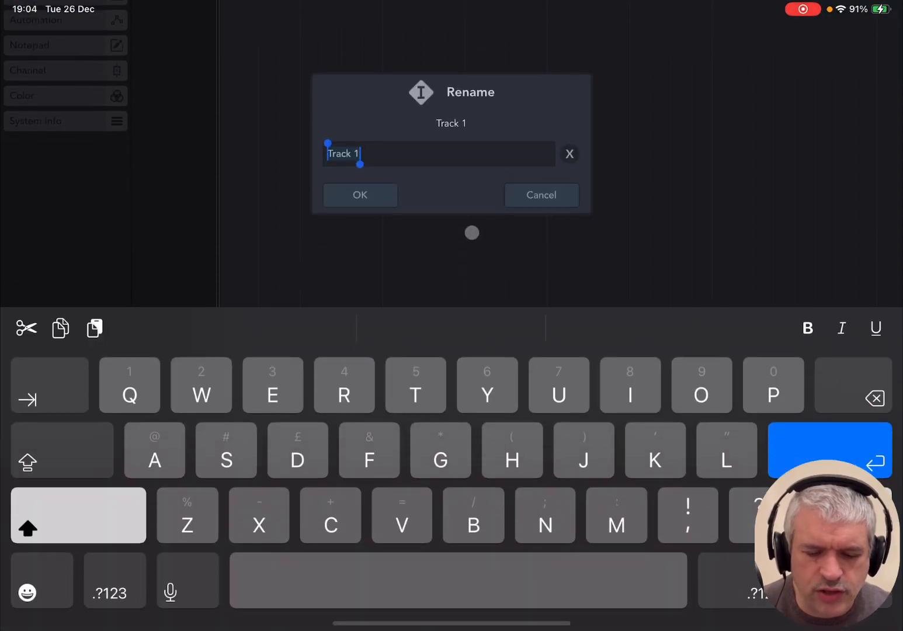
text(A)
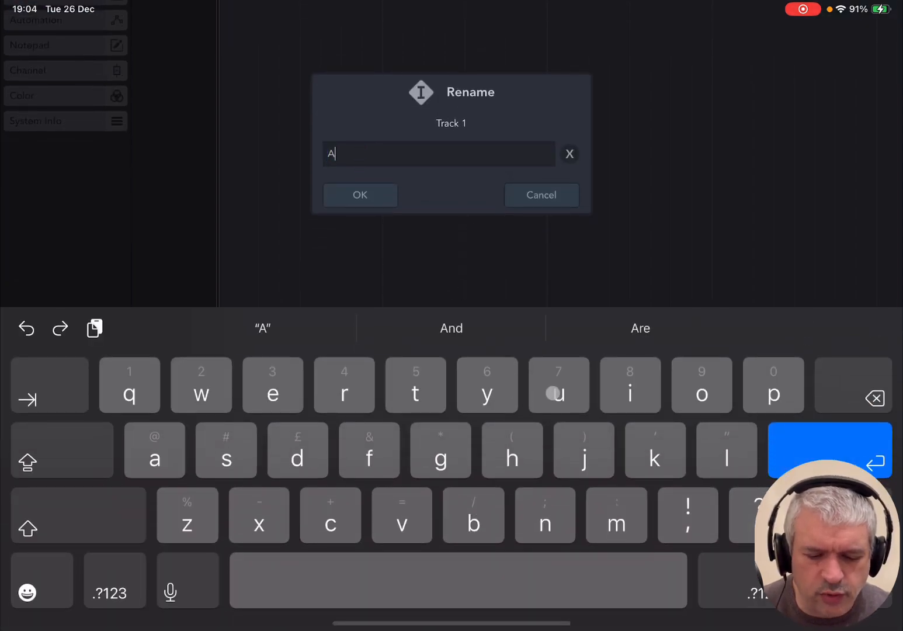
text(d)
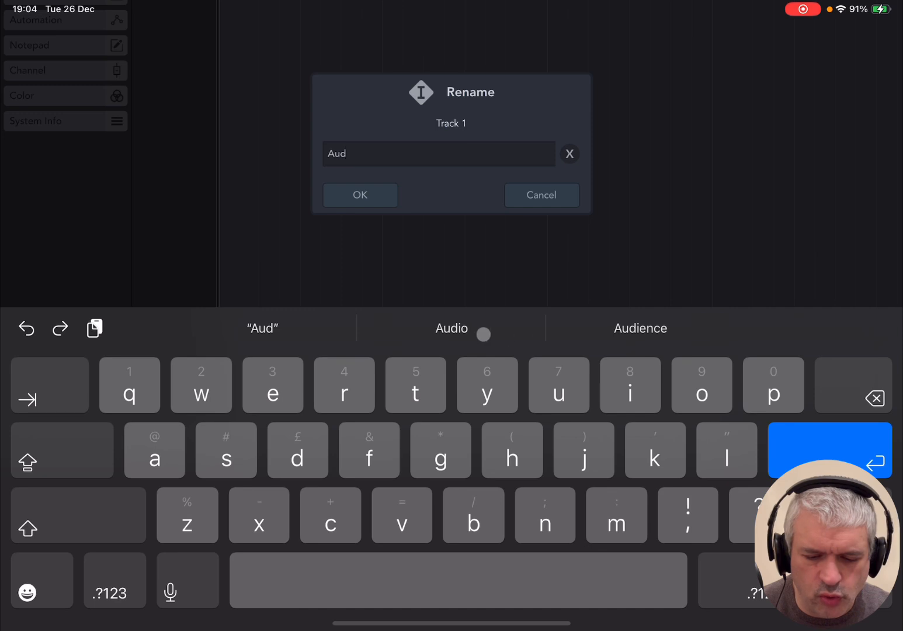
click(451, 327)
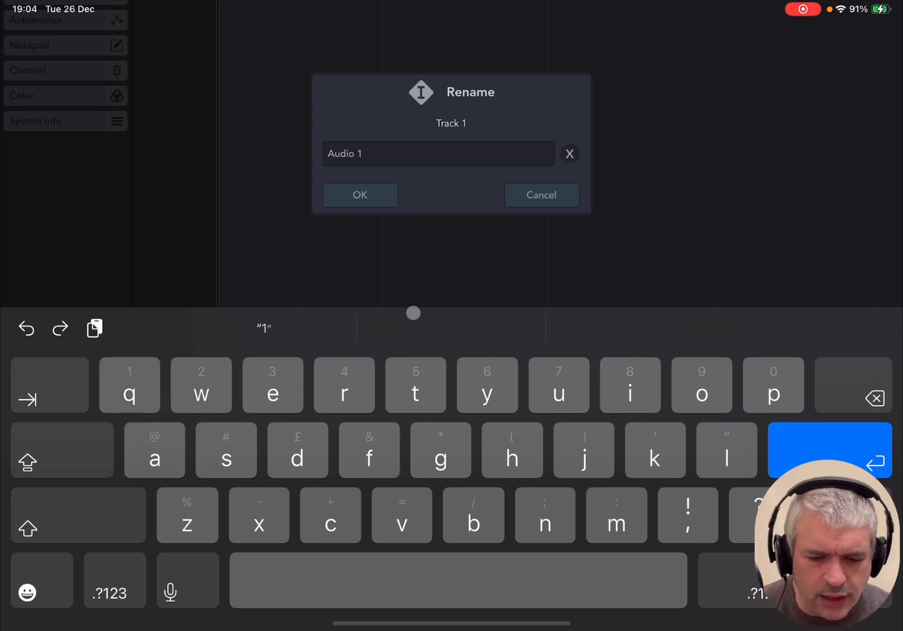
click(359, 195)
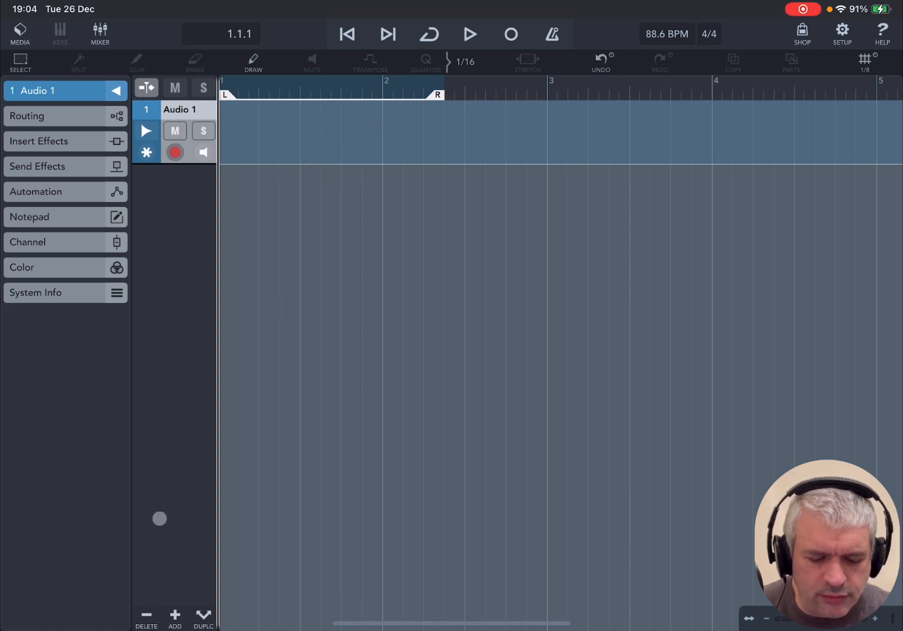
click(175, 617)
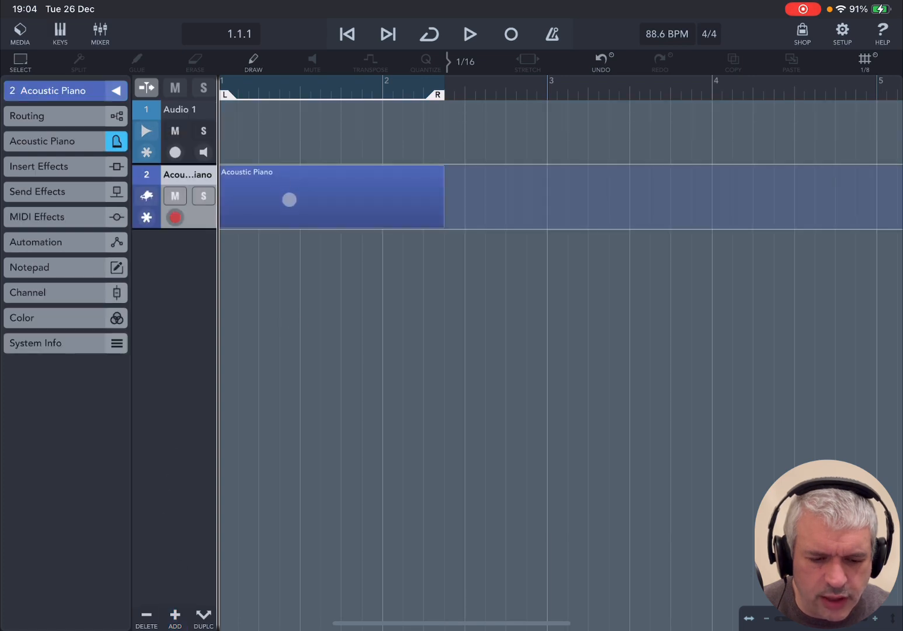
click(329, 196)
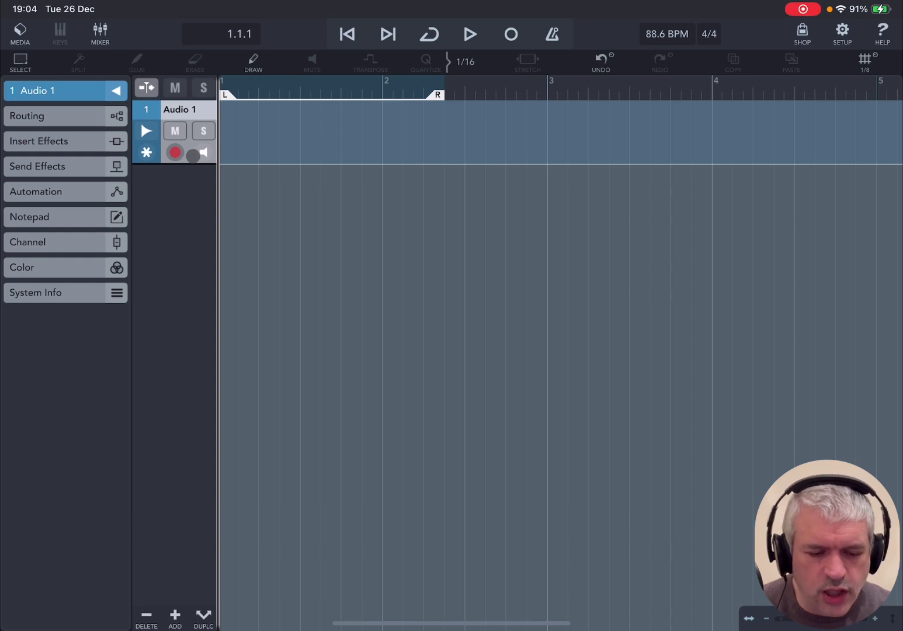
Step: Record a short take on Audio 1 from the song start, then return to the beginning
click(174, 152)
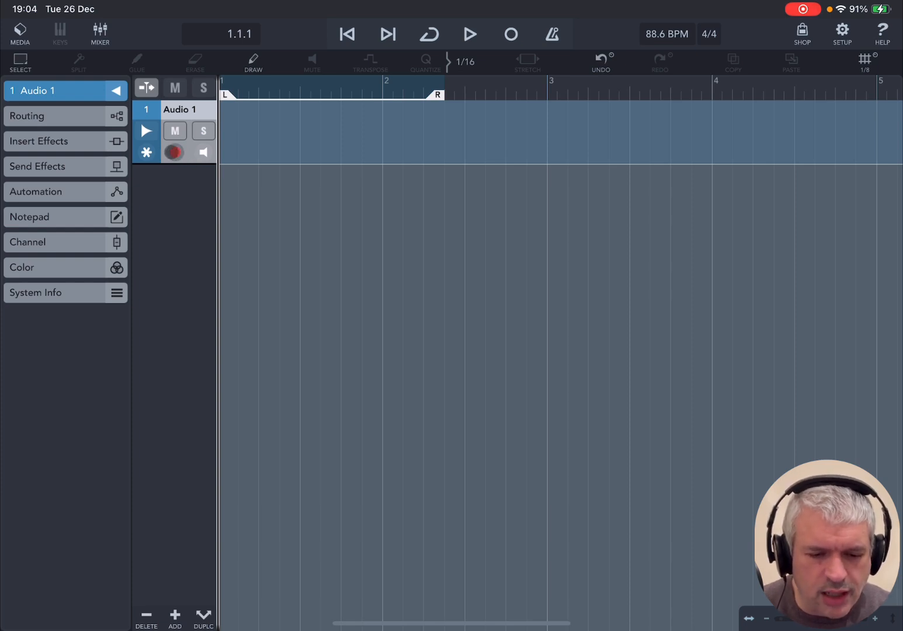
click(174, 152)
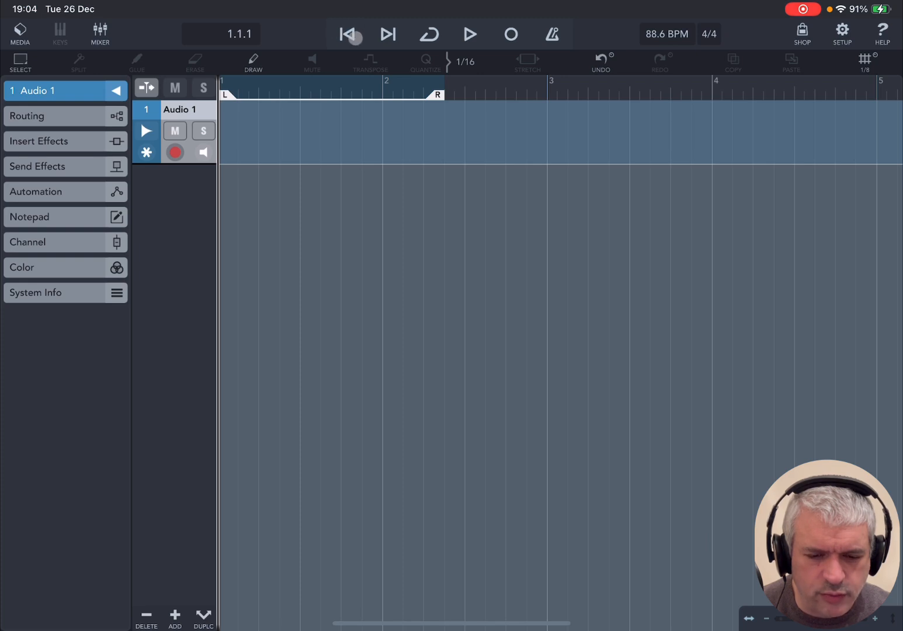
click(509, 34)
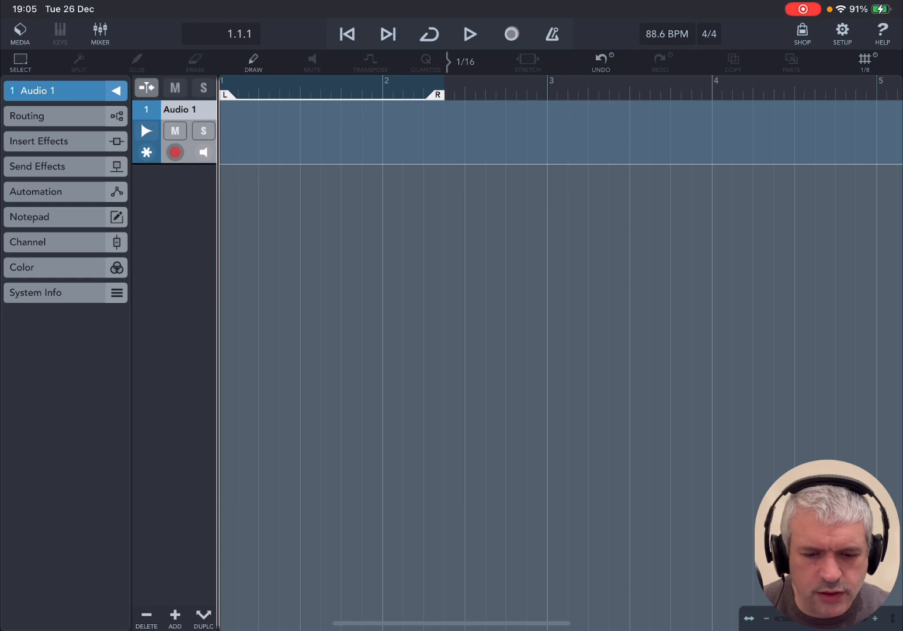
click(470, 33)
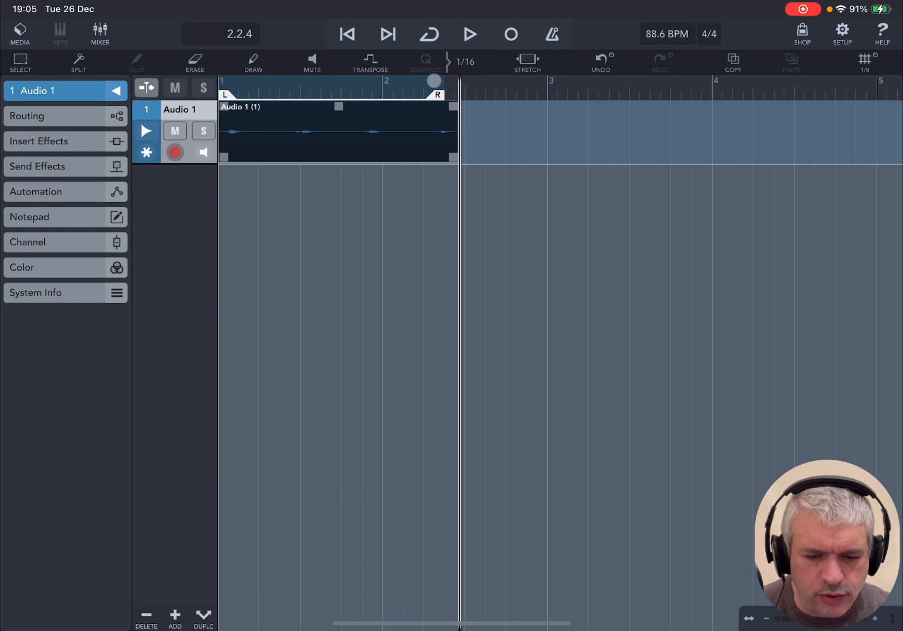
click(345, 34)
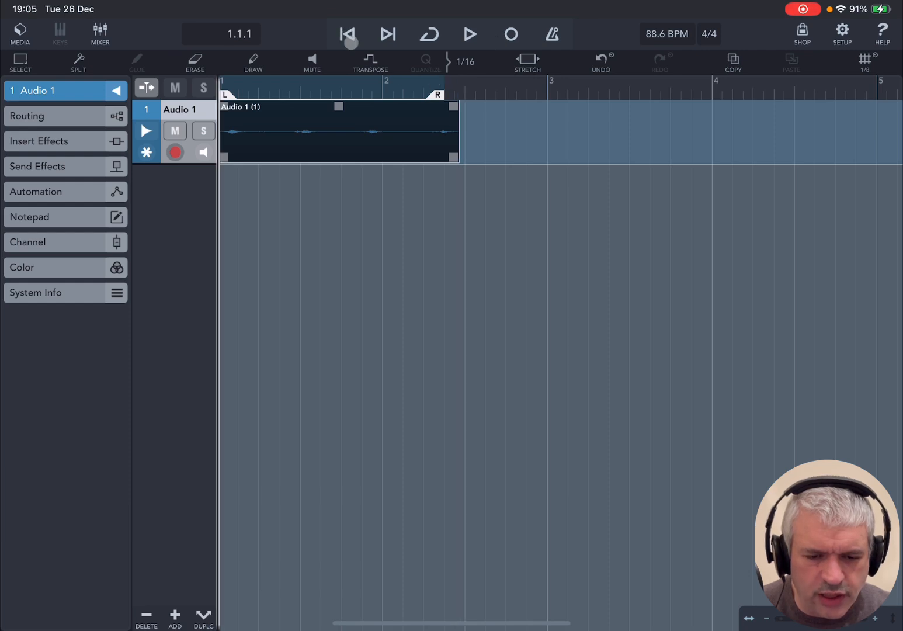
Step: Play the new Audio 1 (1) clip from the start and stop at its end
click(469, 32)
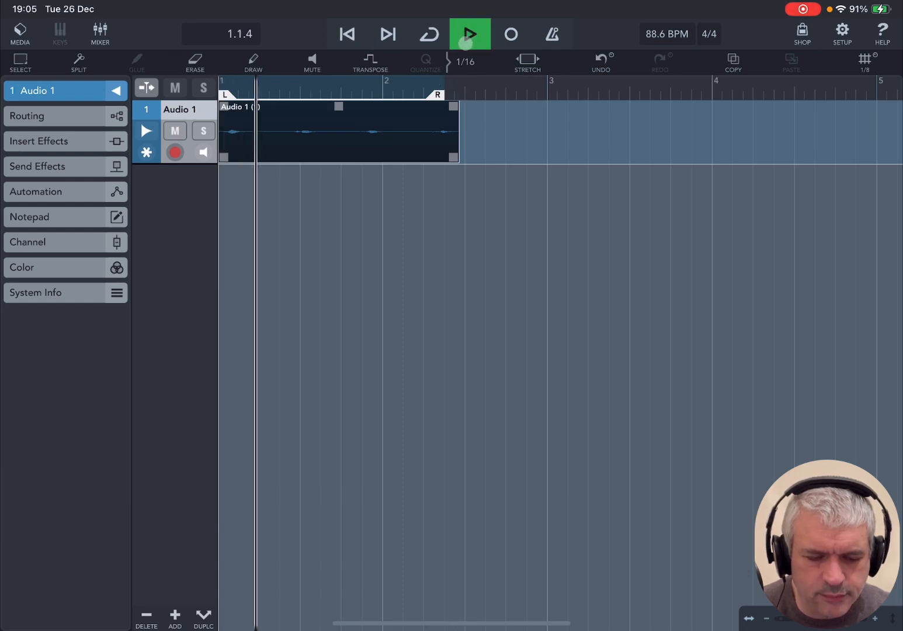
click(358, 131)
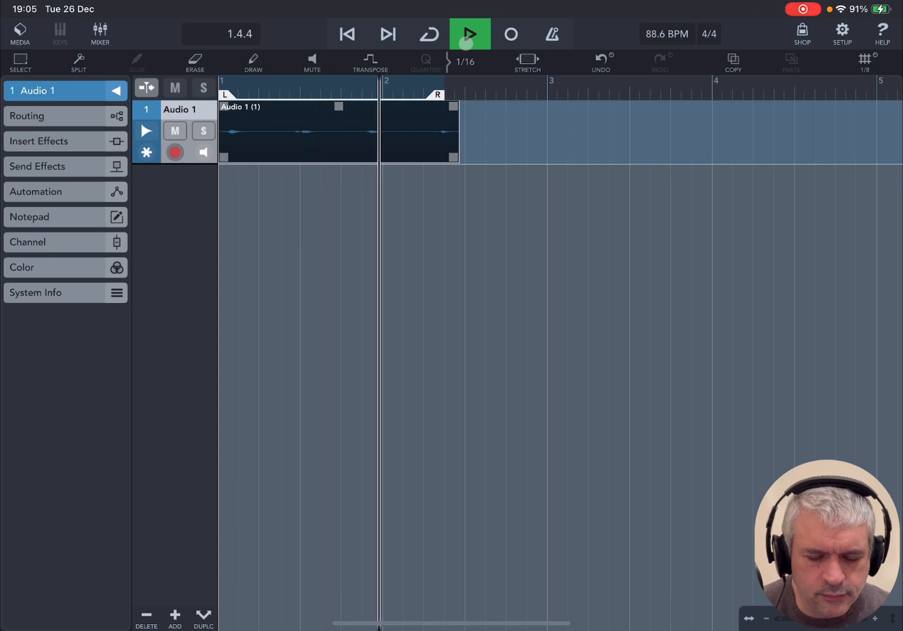
click(470, 33)
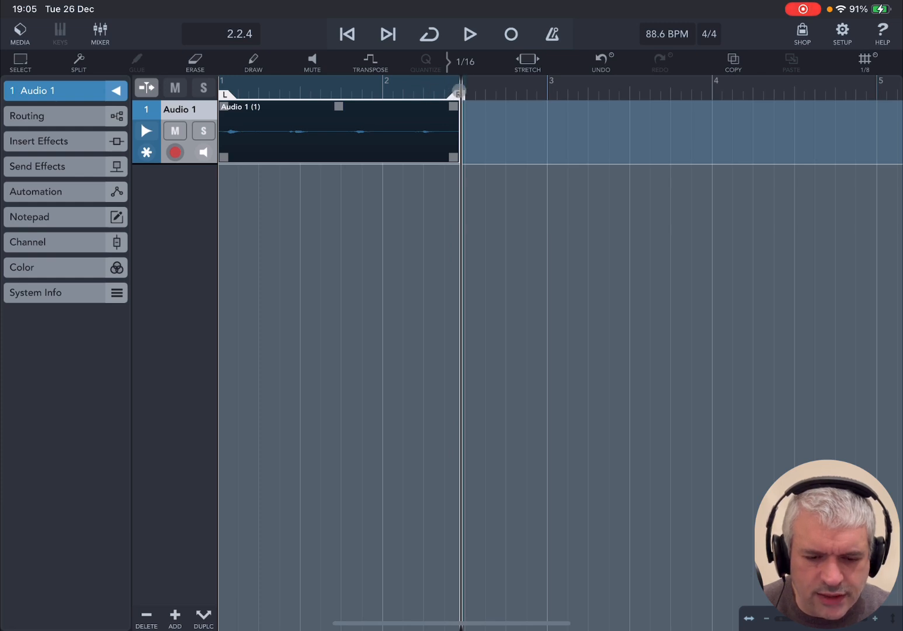
Step: Enable cycle looping over the clip, play the L–R range from the start, then stop
click(427, 34)
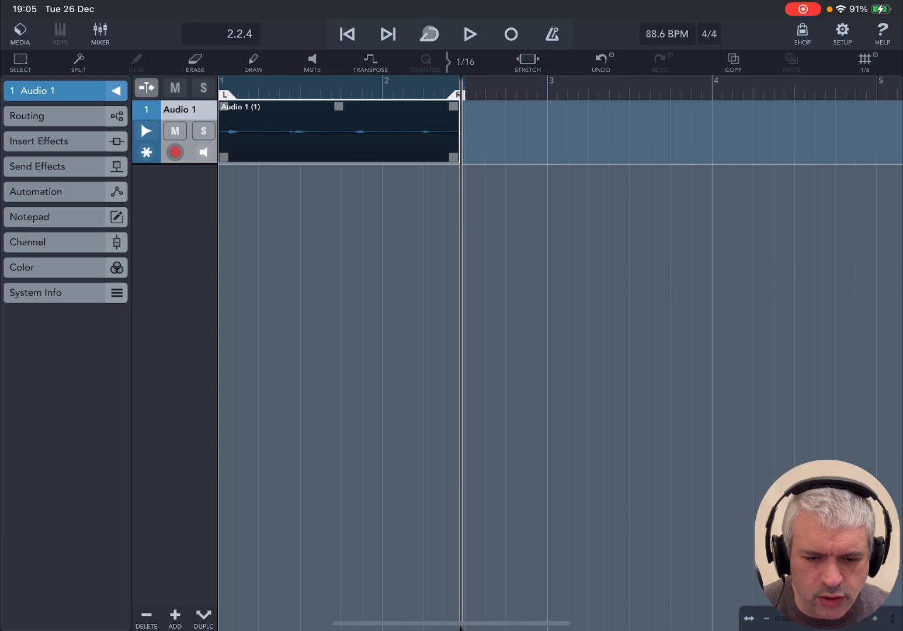
click(429, 34)
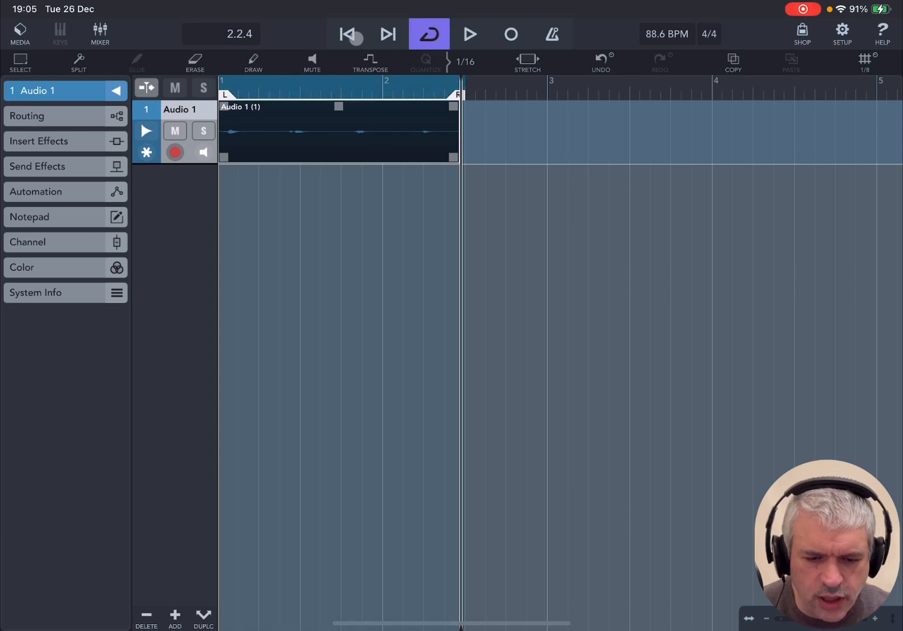
click(346, 33)
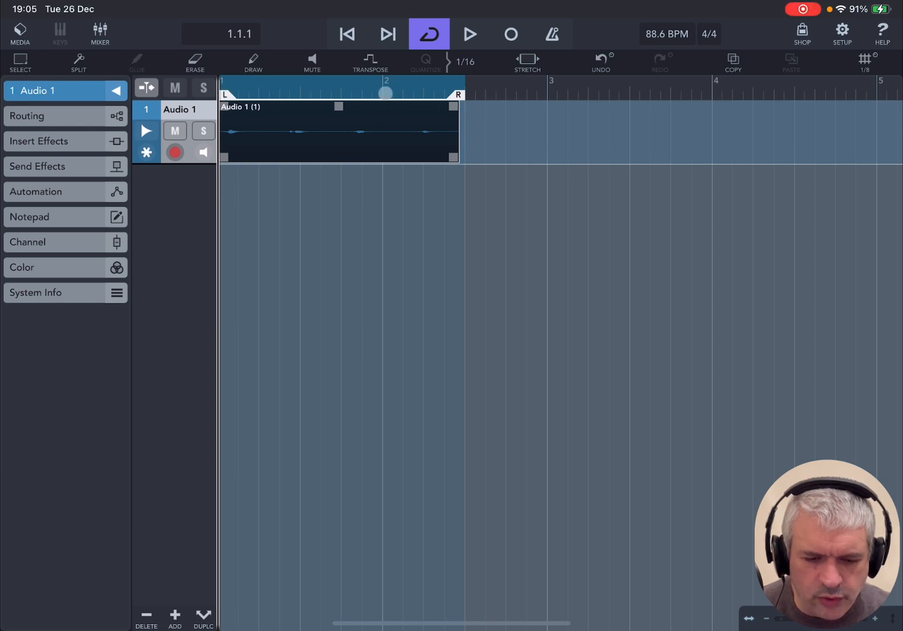
click(471, 33)
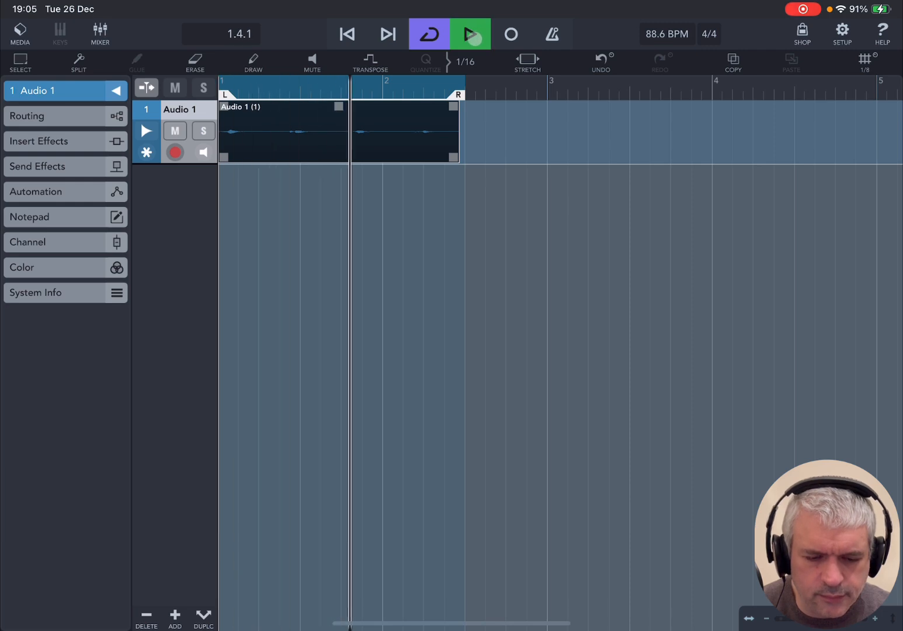
click(345, 33)
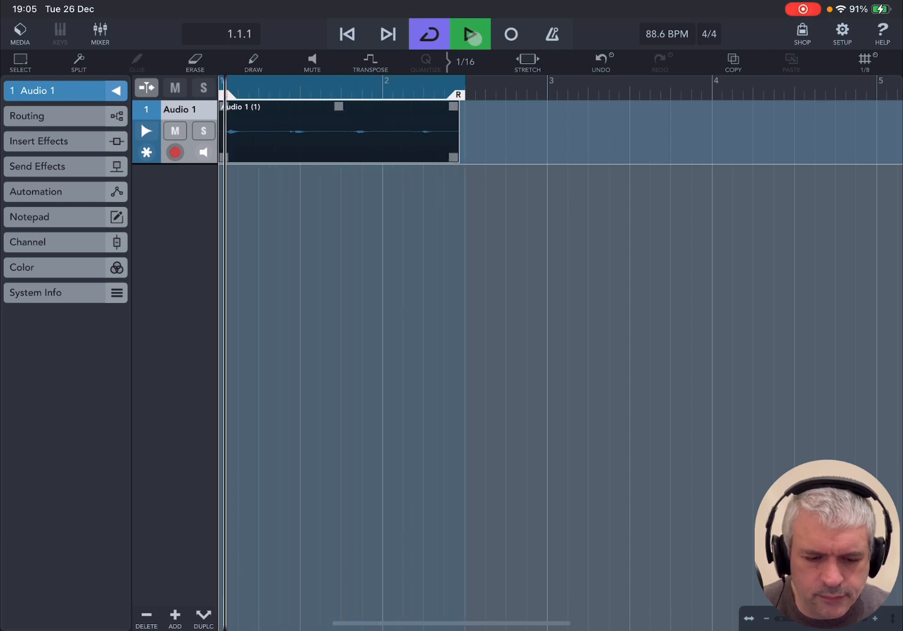
click(471, 34)
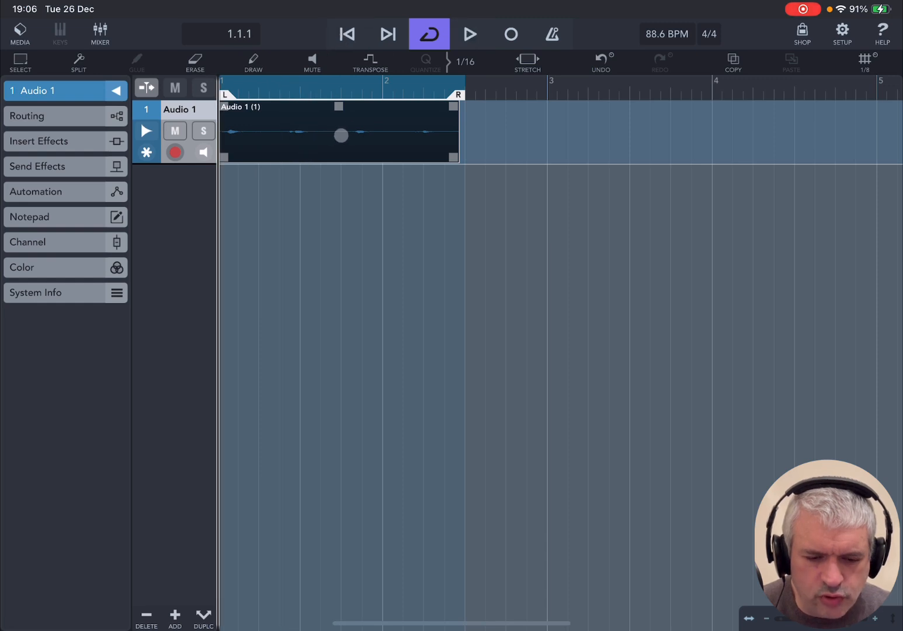
double_click(340, 130)
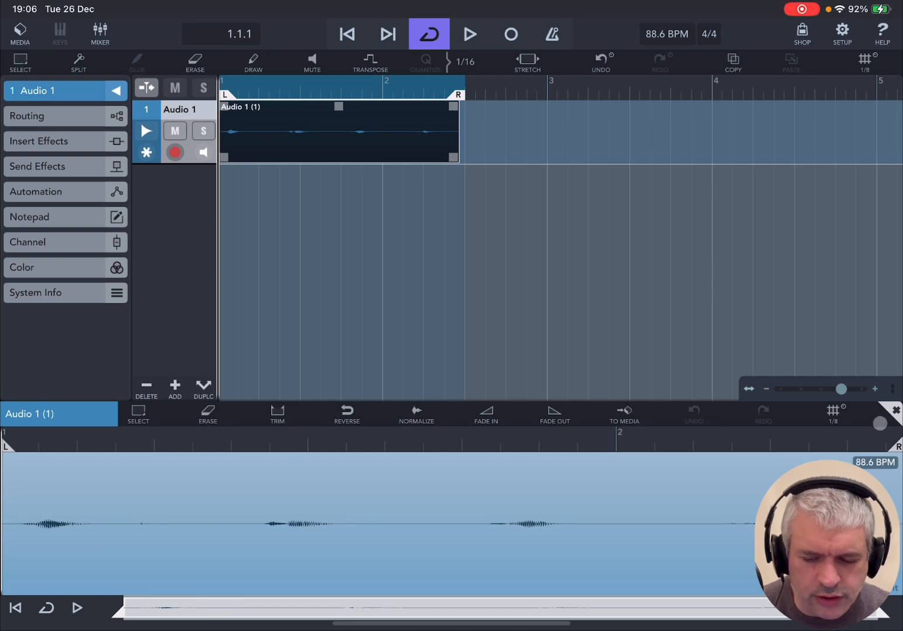
click(892, 409)
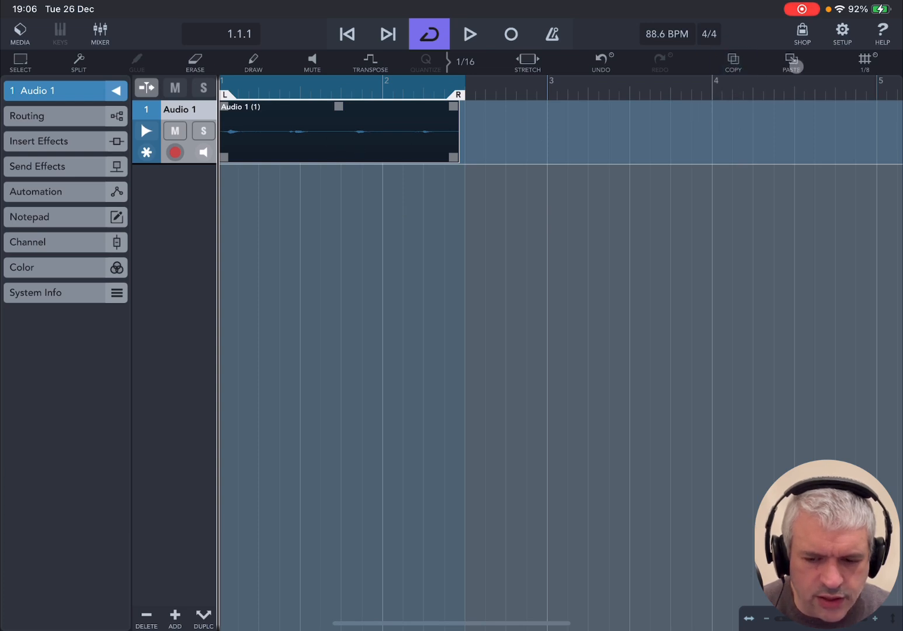
Step: Paste two copies of the clip after the original and add an empty Track 2
click(790, 63)
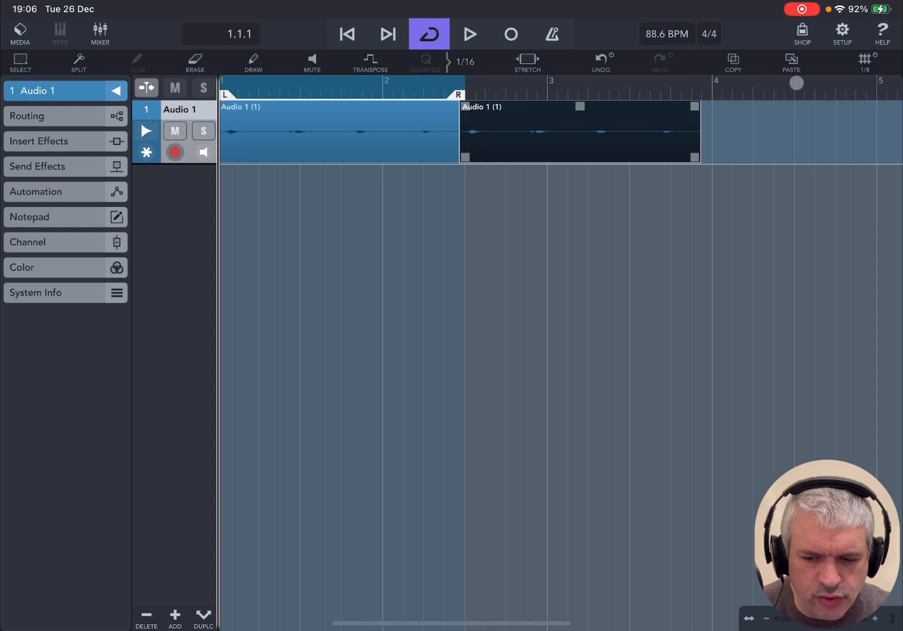
click(791, 63)
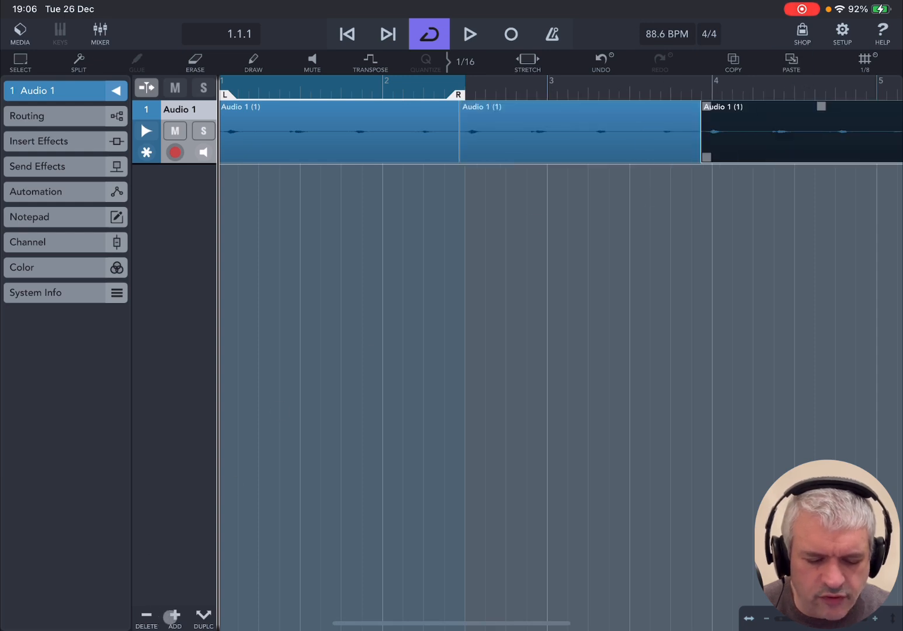
click(175, 617)
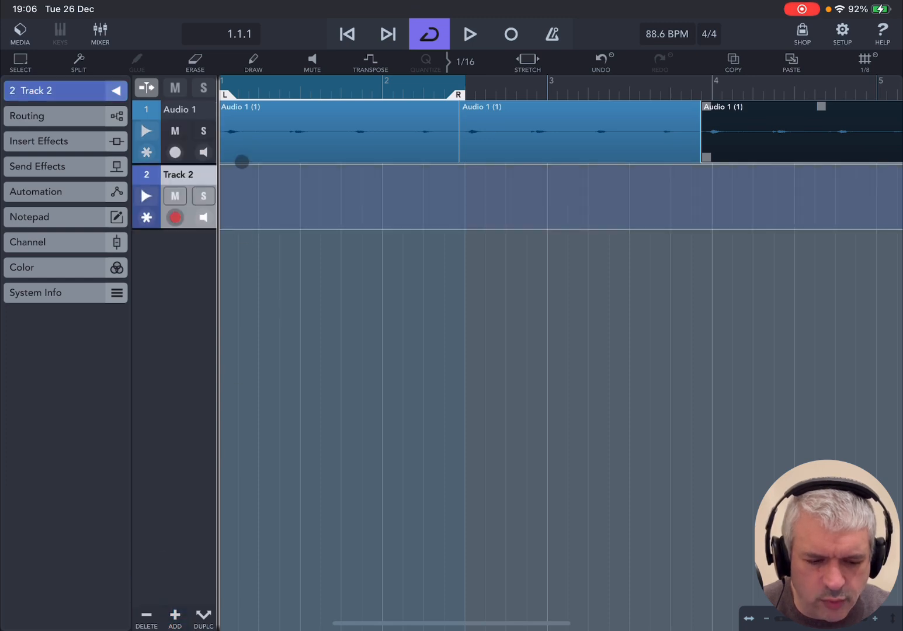
Step: Undo Track 2 and both pasted copies, leaving only the original clip
click(789, 63)
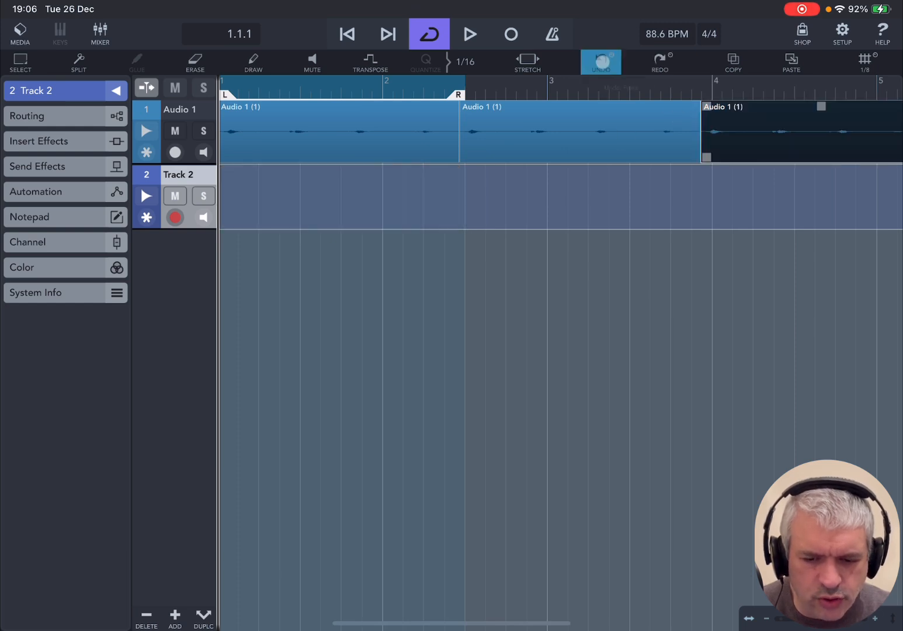
click(601, 63)
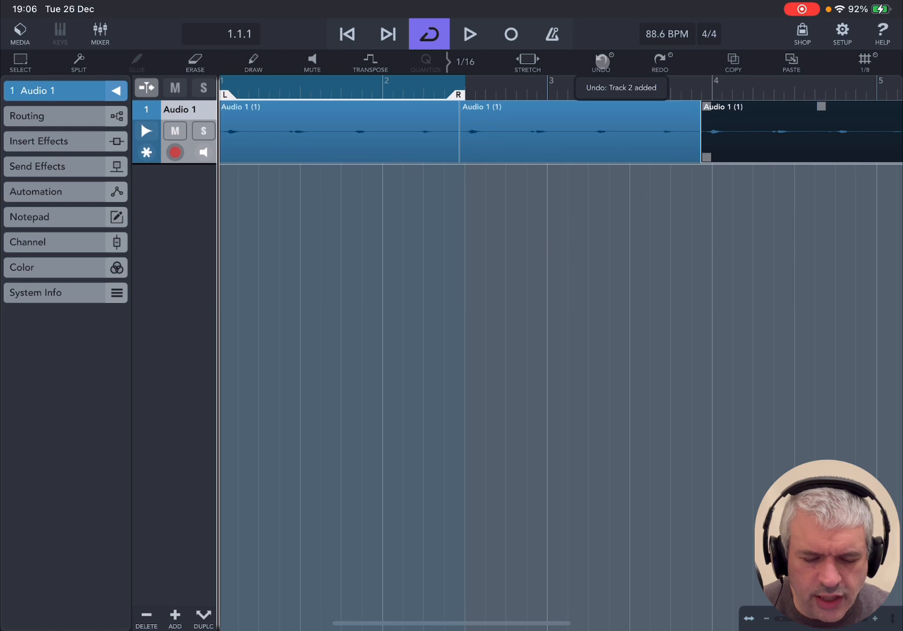
click(600, 63)
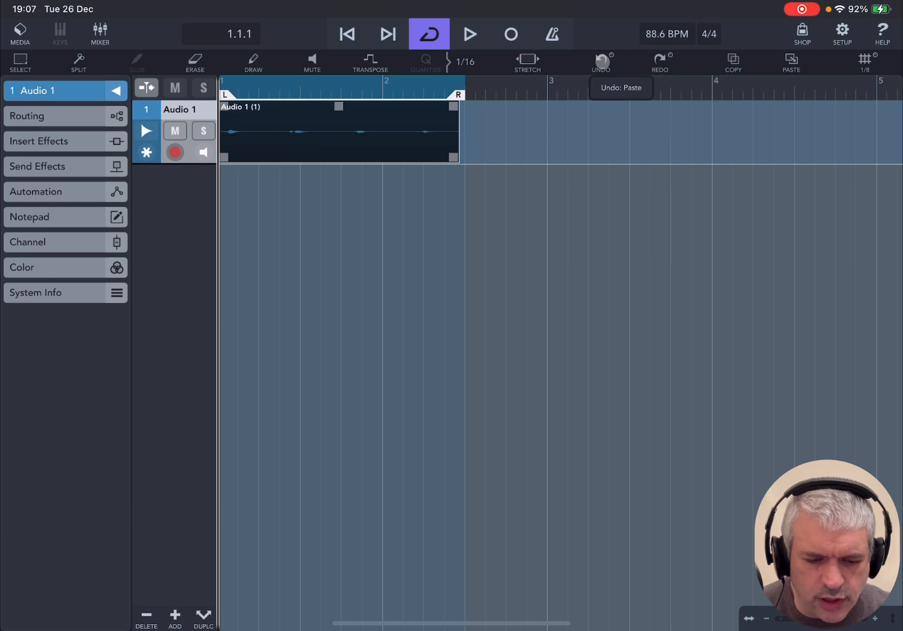
click(600, 63)
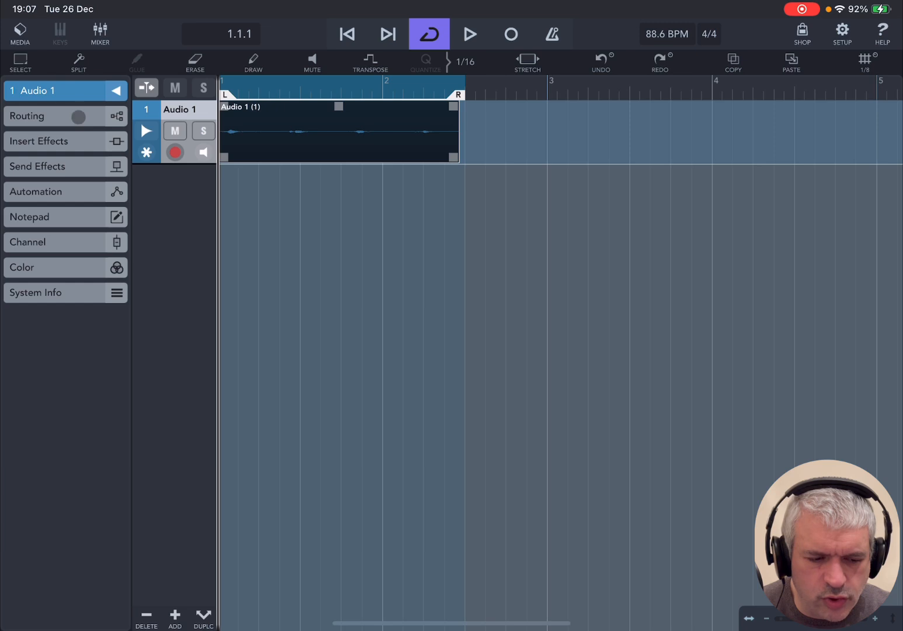
Step: Show Audio 1's routing with mono input 1 and stereo output 1/2, browsing the mono inputs
click(65, 116)
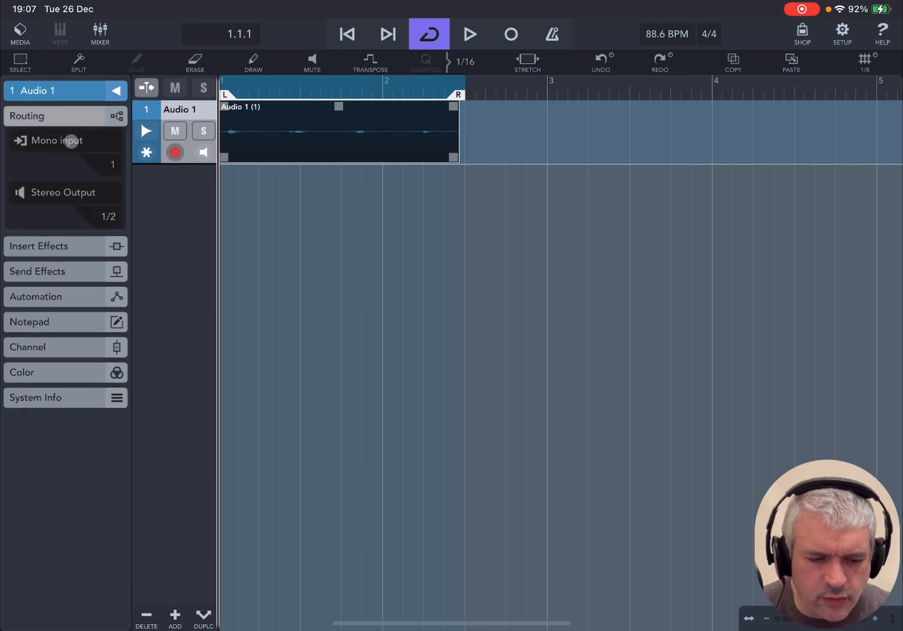
click(54, 140)
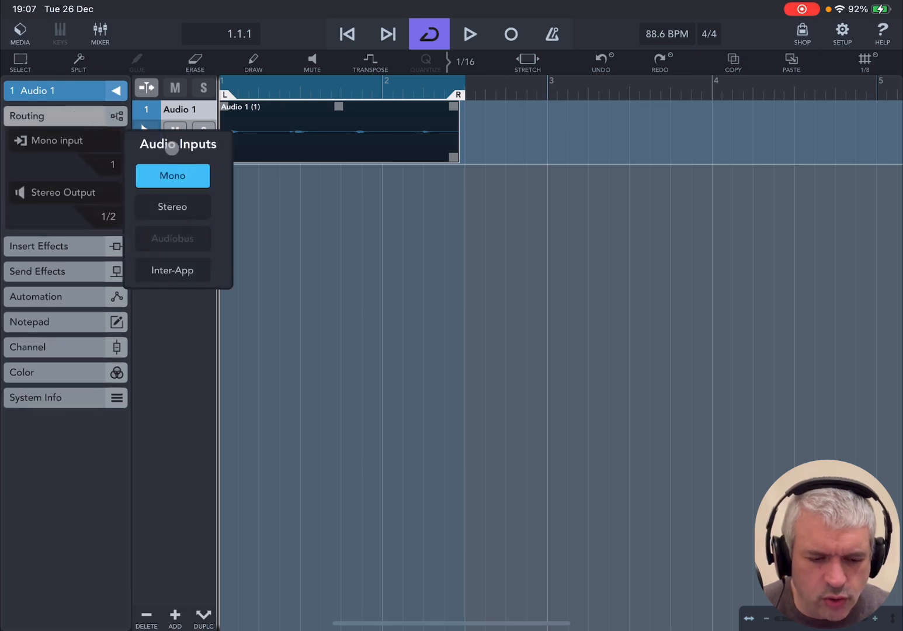
mouse_move(193, 194)
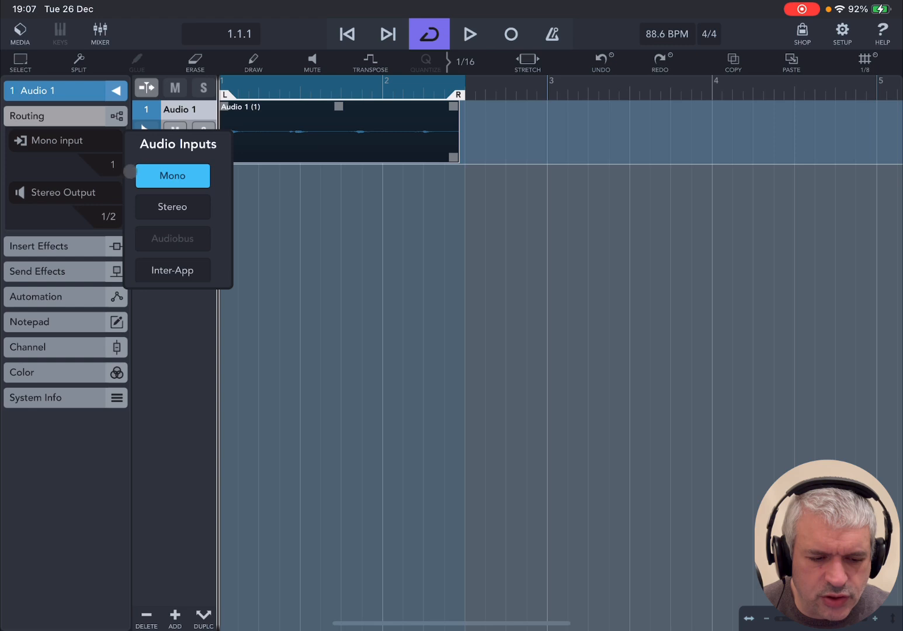
click(173, 177)
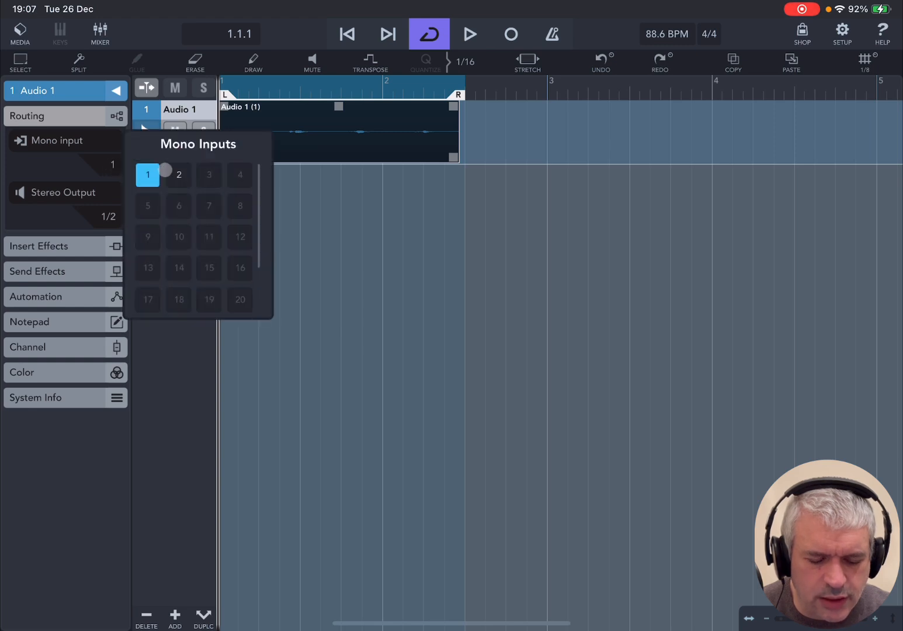
mouse_move(188, 175)
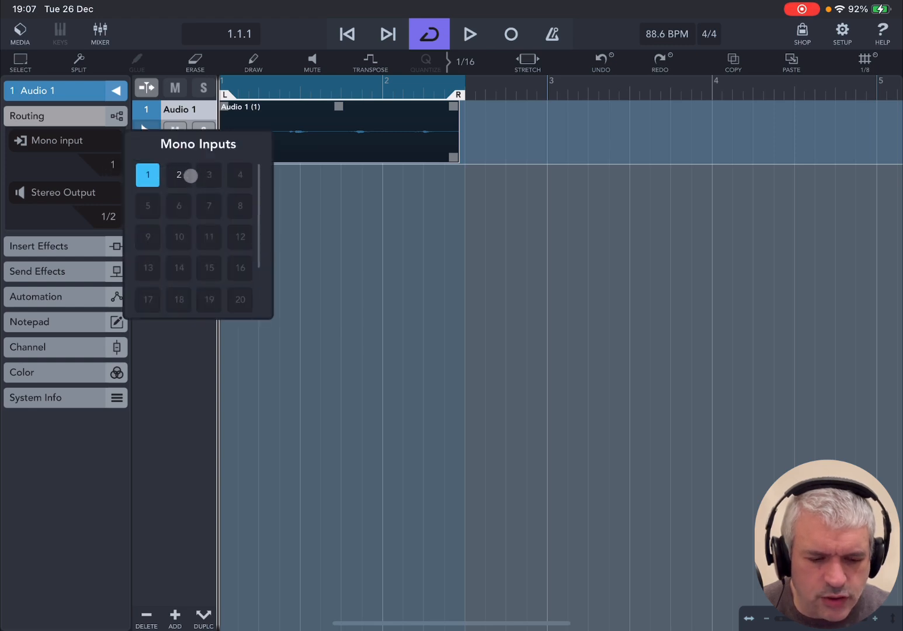
click(59, 191)
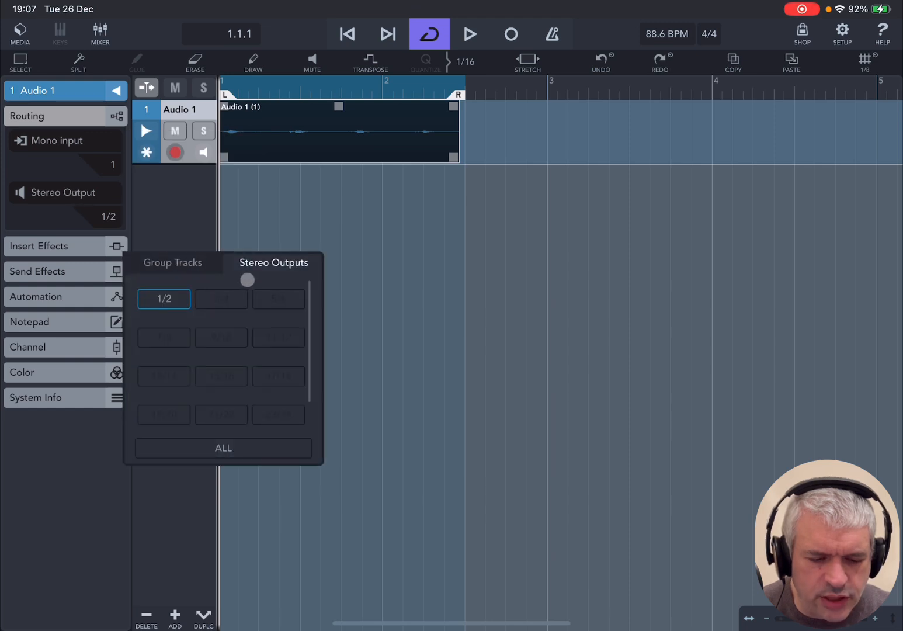
click(171, 262)
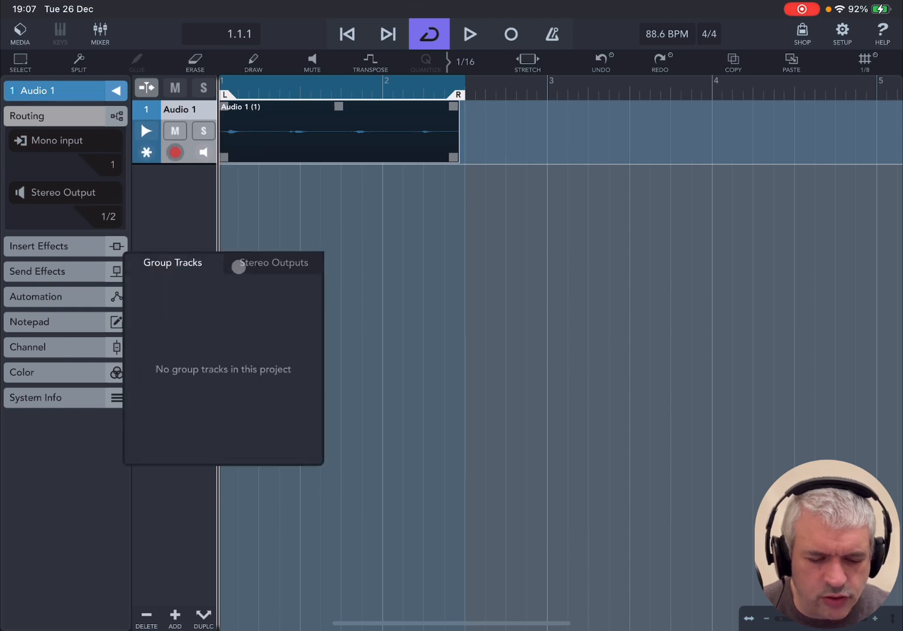
click(272, 262)
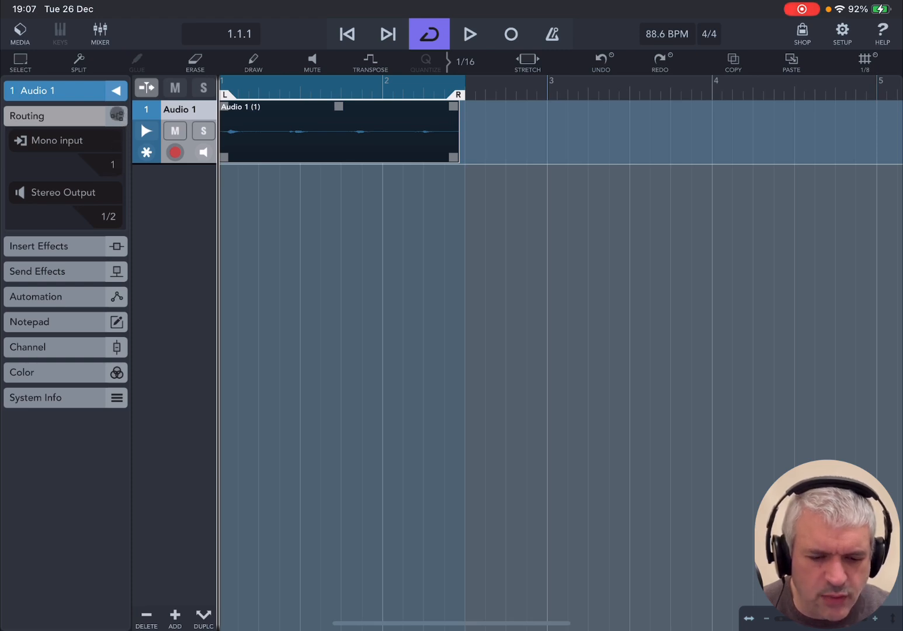
Step: Collapse the Routing section in Audio 1's inspector, hiding its input and output settings
click(32, 116)
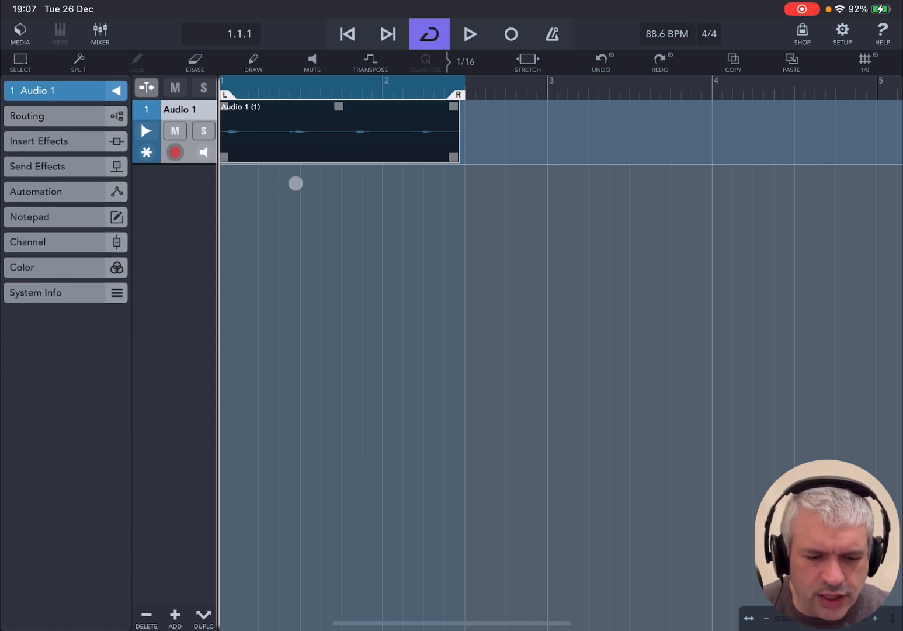
mouse_move(224, 245)
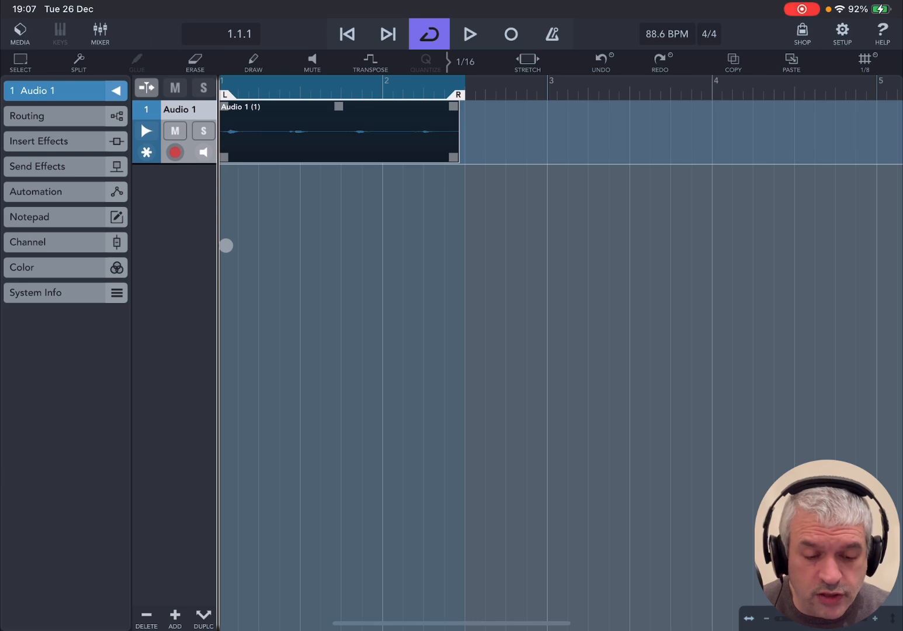